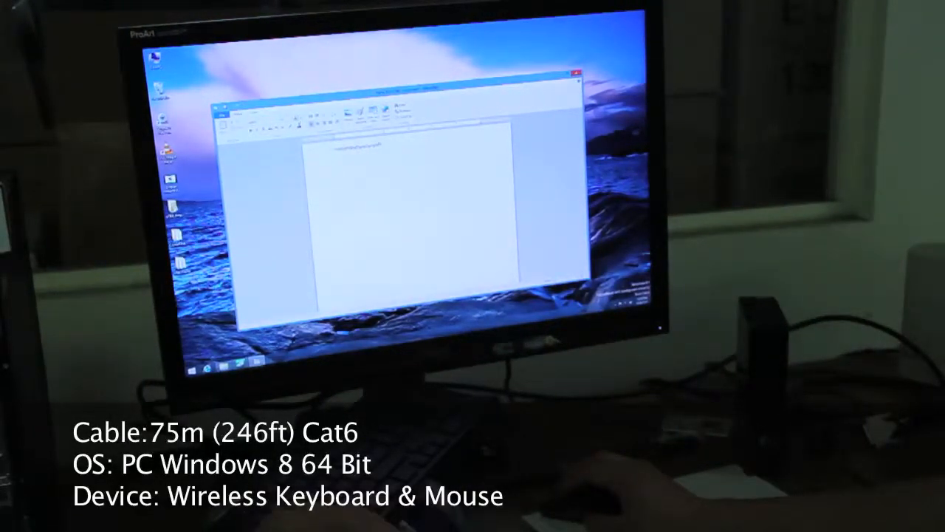
pyautogui.write('trjk')
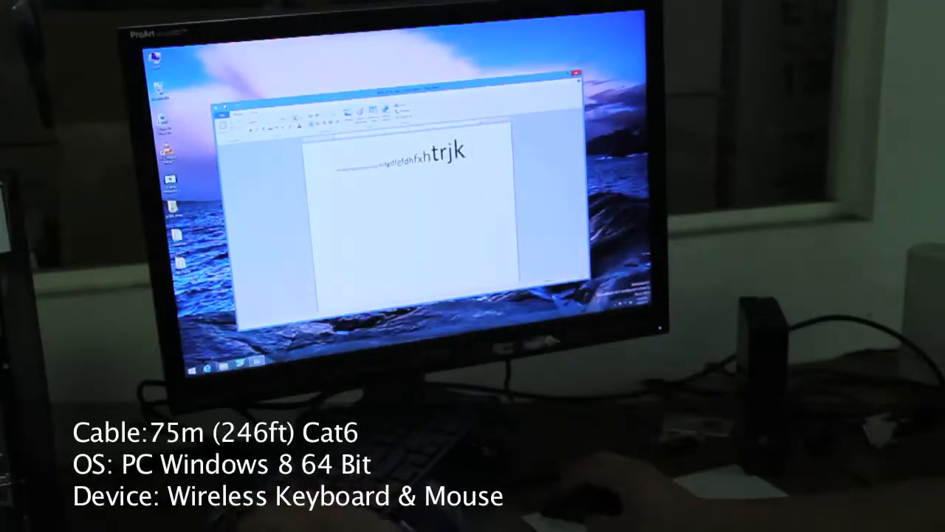